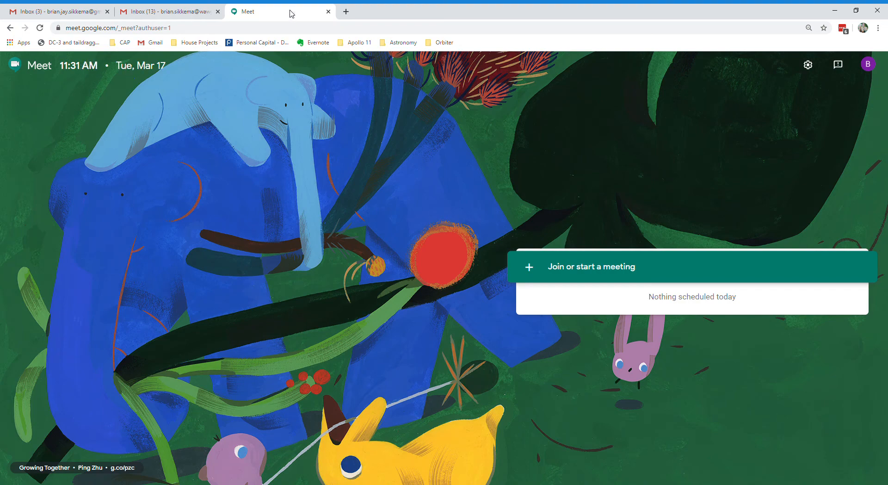
mouse_move(299, 462)
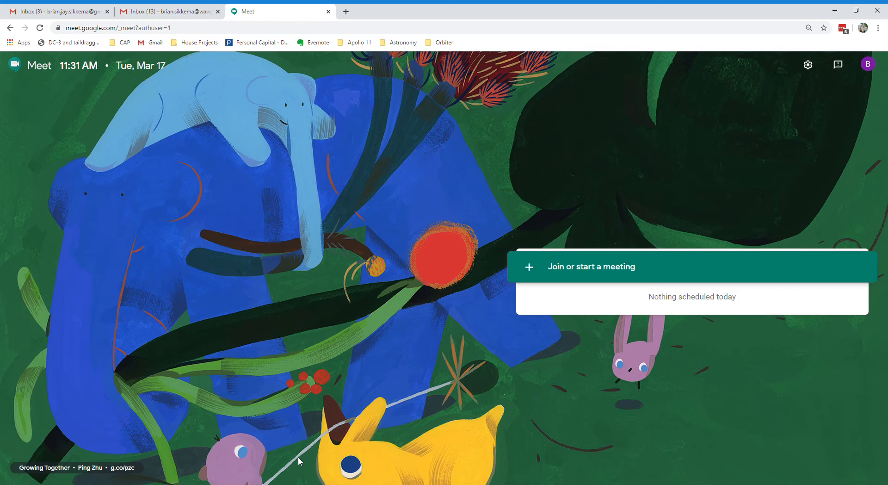
mouse_move(841, 130)
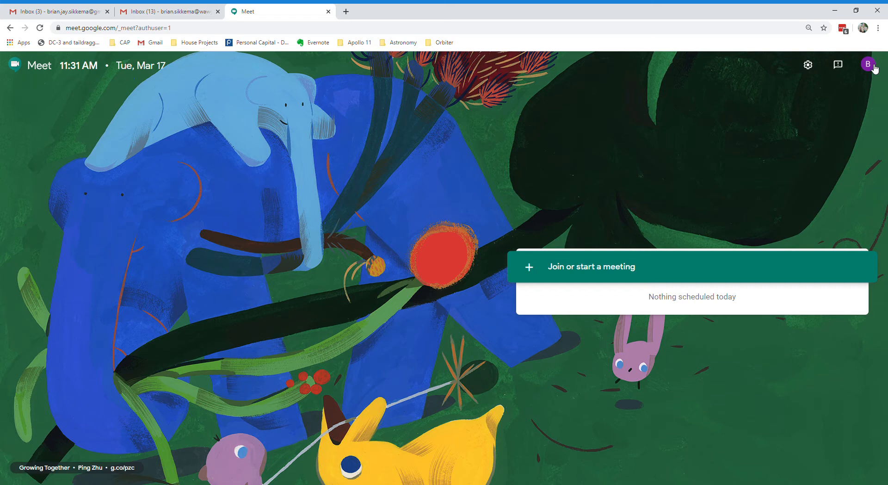
Step: Start a new meeting nicknamed 'testmeeting' and reach its pre-join screen with the camera preview
left_click(869, 64)
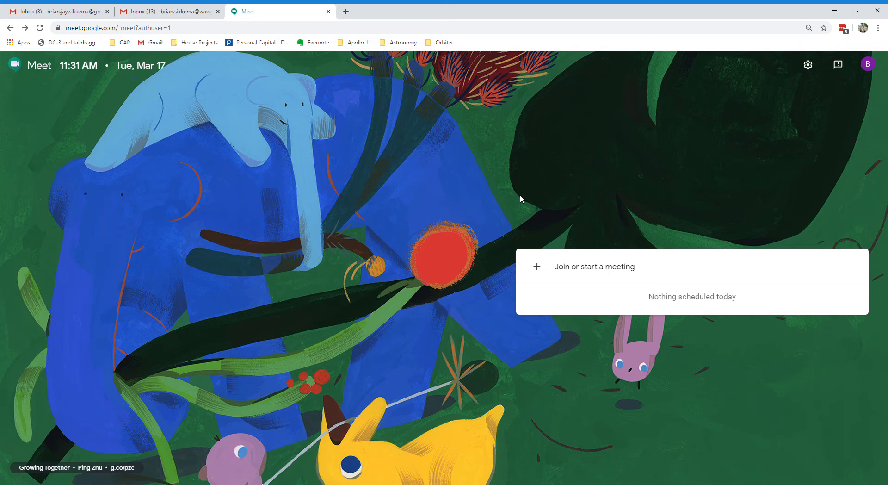
mouse_move(477, 191)
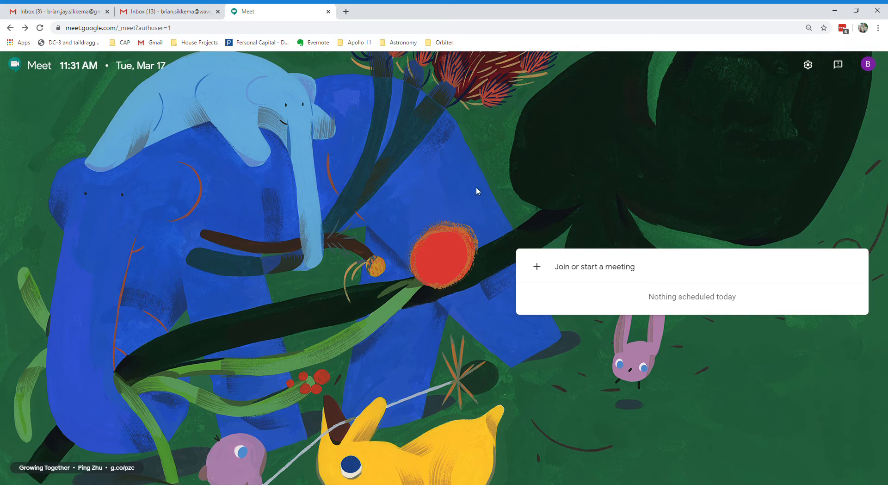
mouse_move(614, 258)
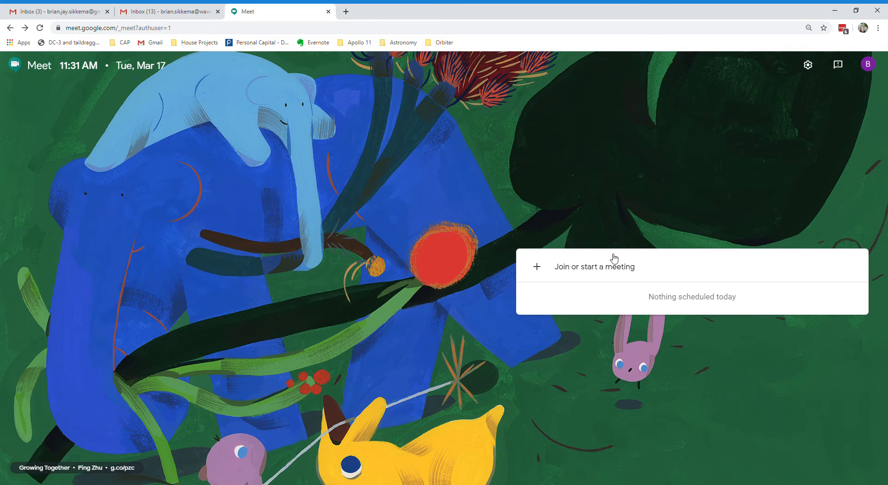
left_click(595, 266)
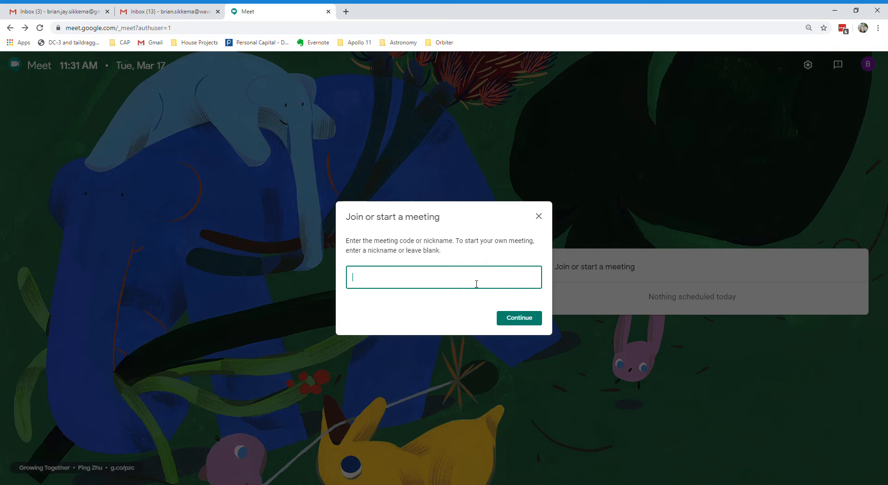
type("Test Meeting")
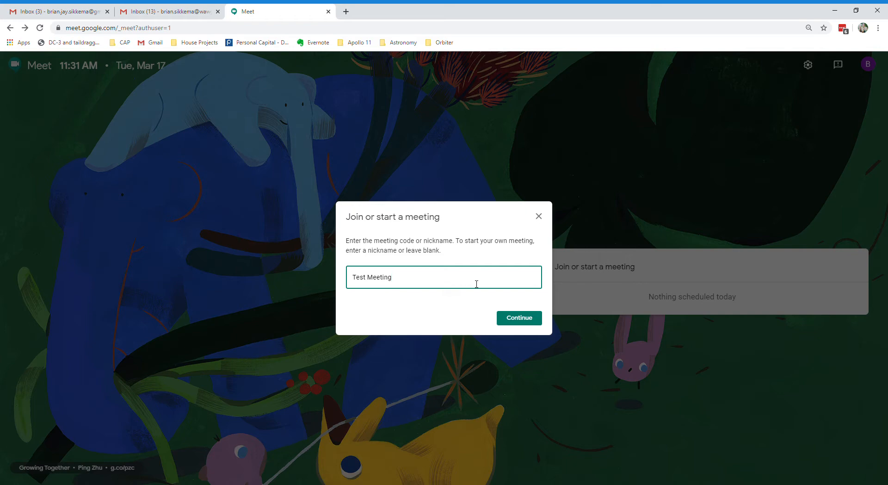
mouse_move(503, 292)
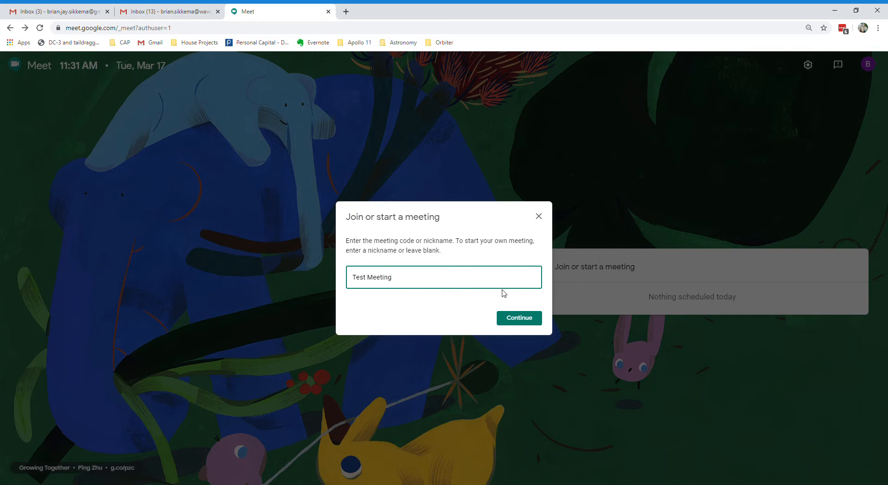
mouse_move(519, 317)
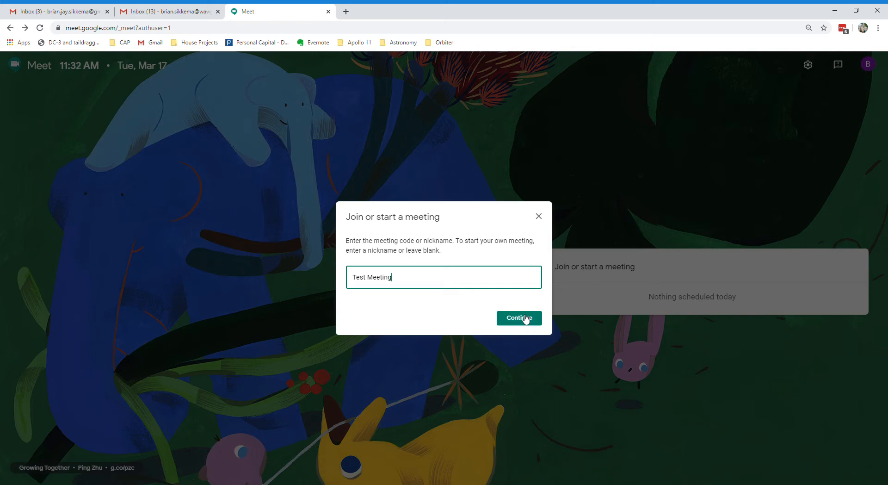
left_click(518, 317)
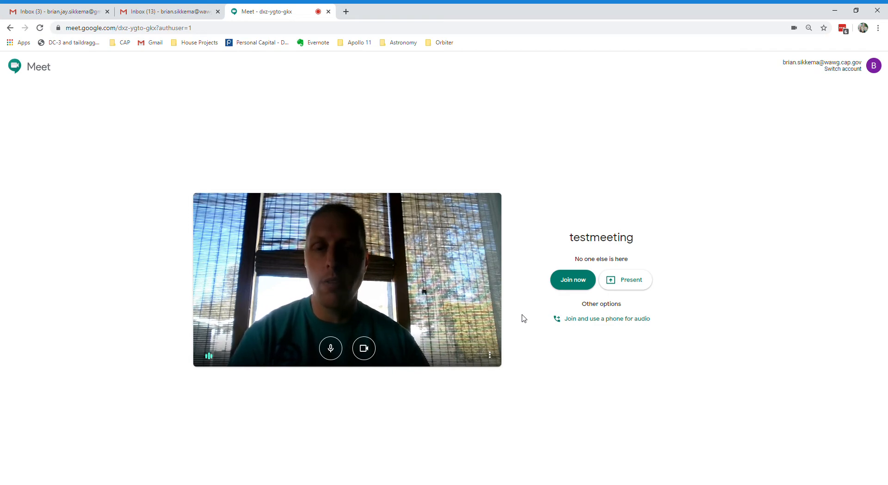
mouse_move(364, 348)
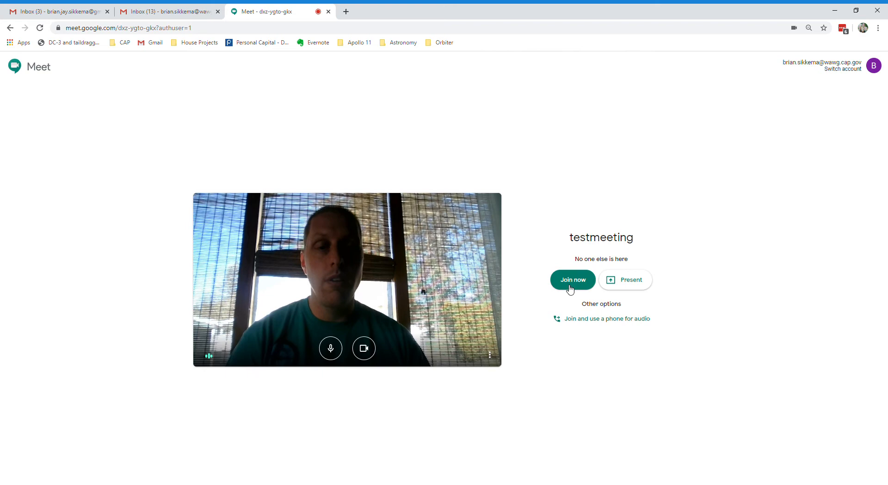
Step: Join the testmeeting call so the add-others panel with link and dial-in details appears
left_click(572, 279)
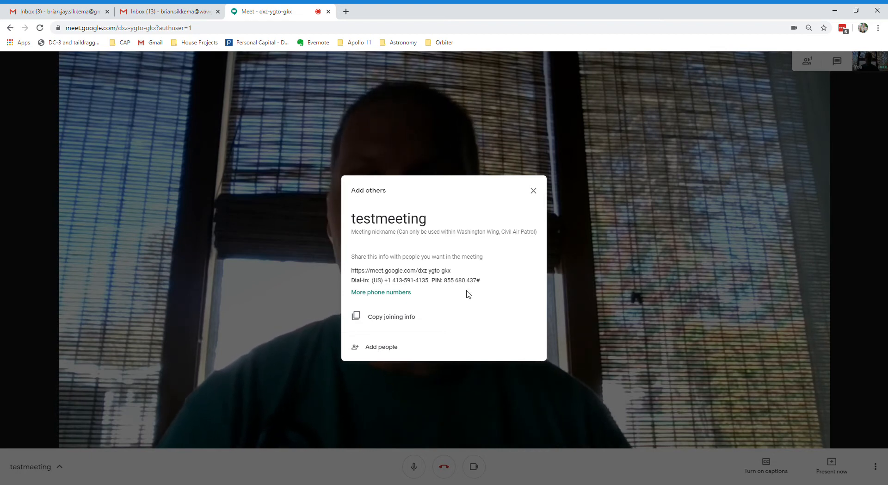
mouse_move(365, 352)
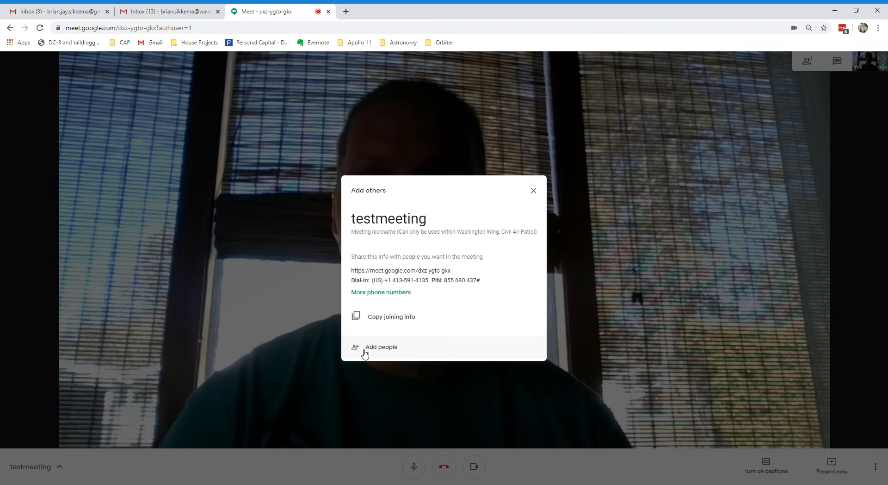
left_click(381, 347)
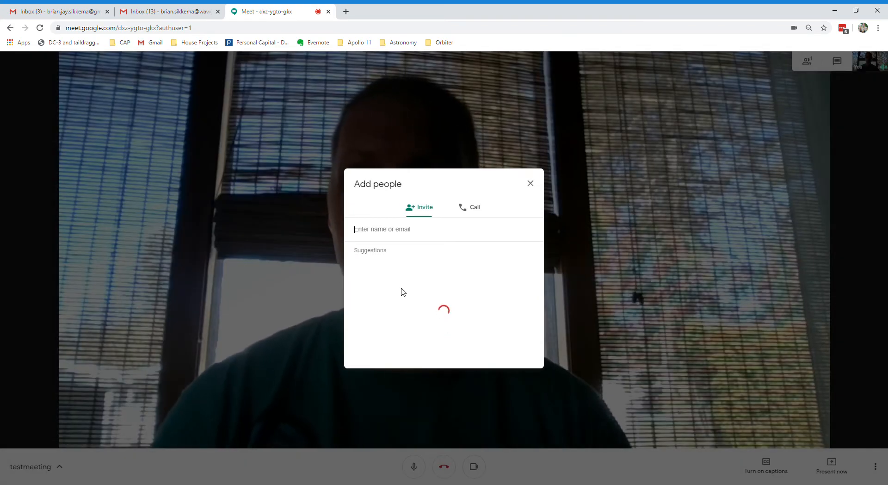
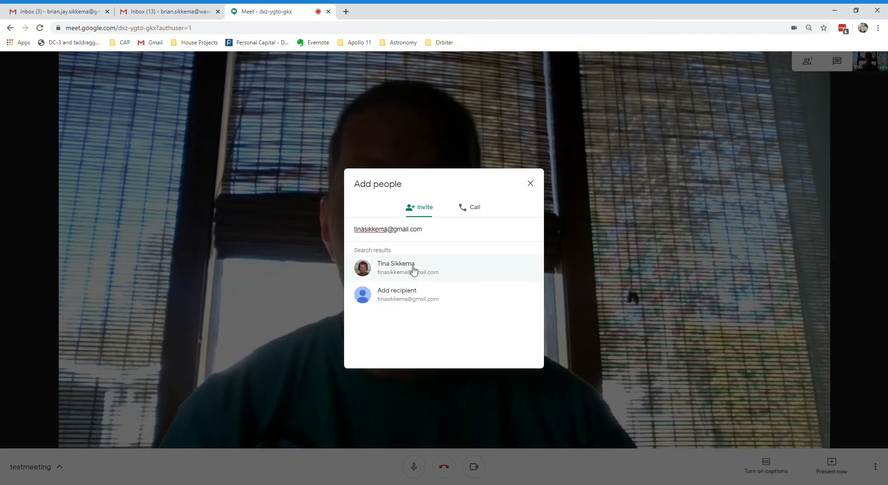
left_click(395, 267)
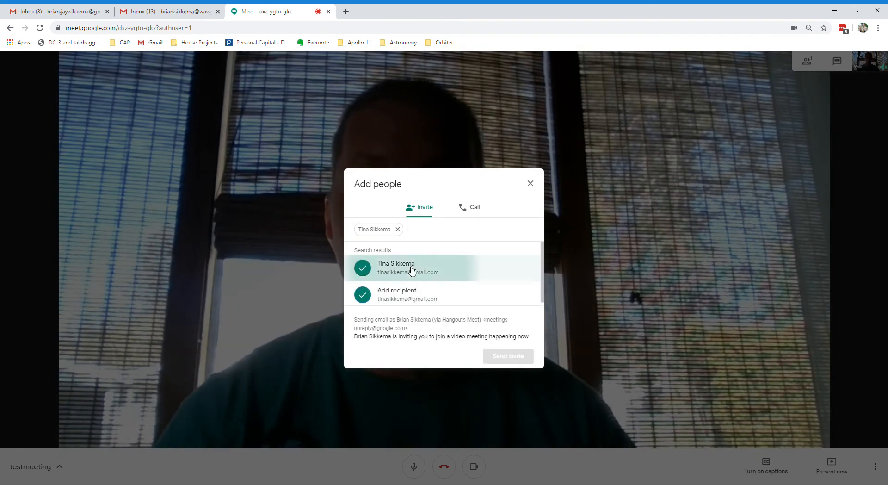
left_click(507, 356)
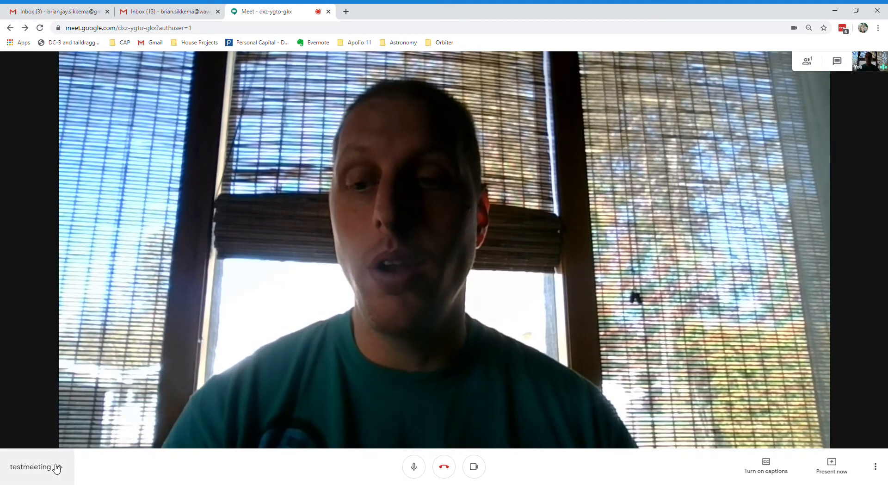
Step: Check the meeting details, then view the People list showing the guest as a second attendee
left_click(31, 466)
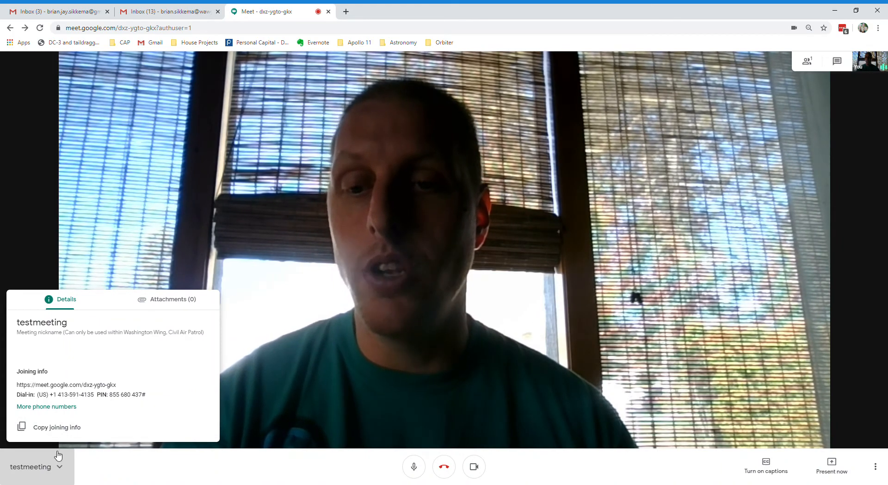
left_click(58, 466)
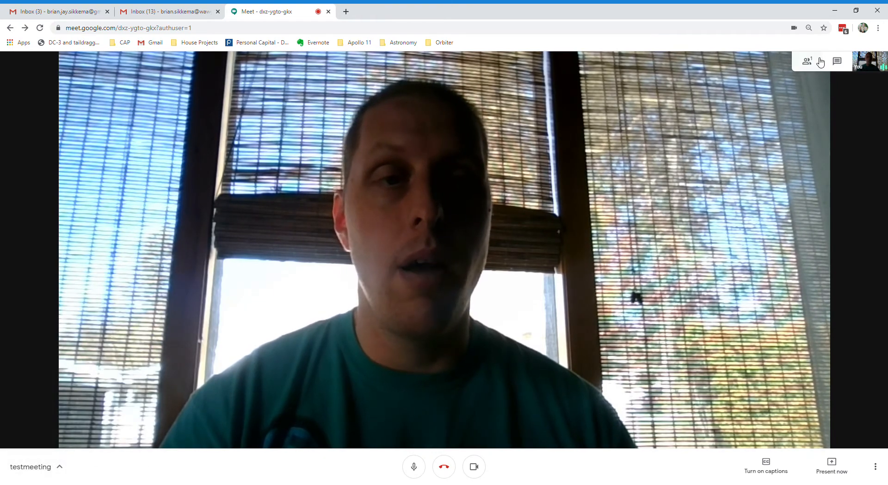
left_click(807, 61)
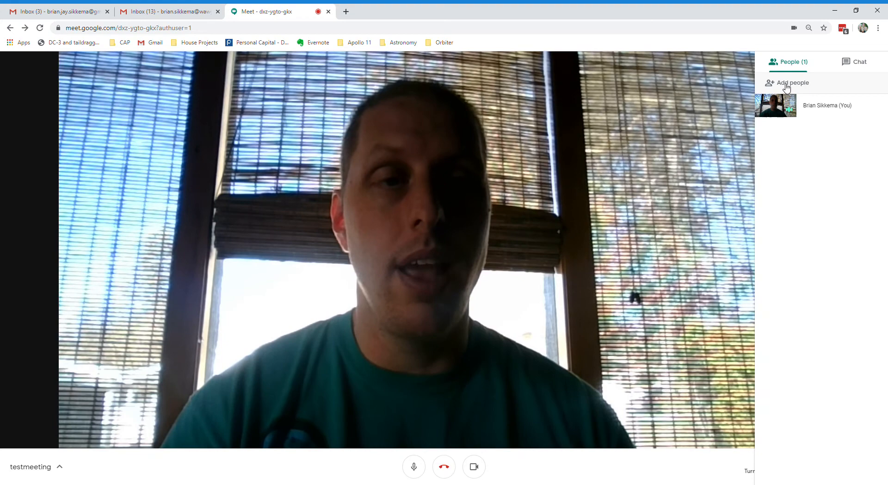
left_click(788, 62)
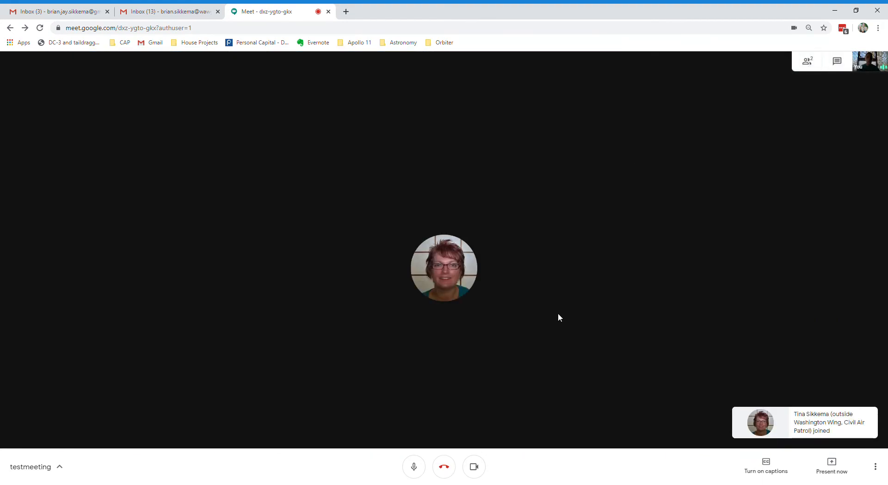
mouse_move(465, 221)
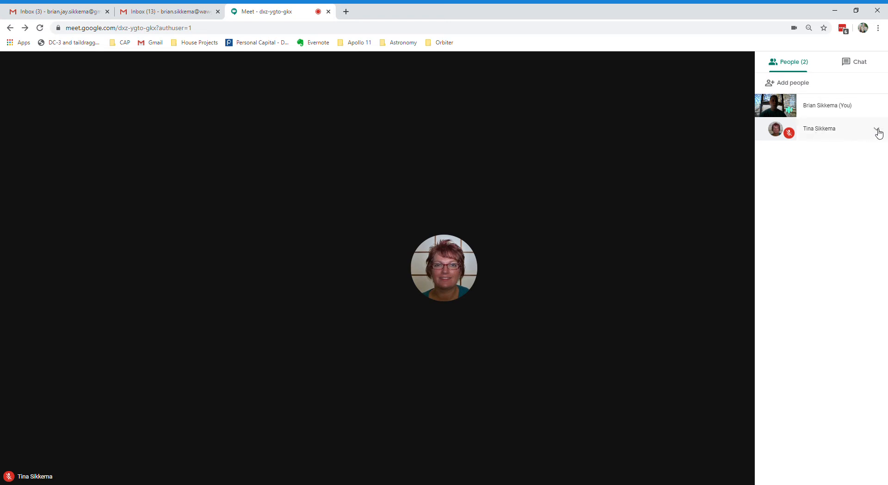
Step: Mute the other participant for everyone and pin them to the main view
left_click(879, 129)
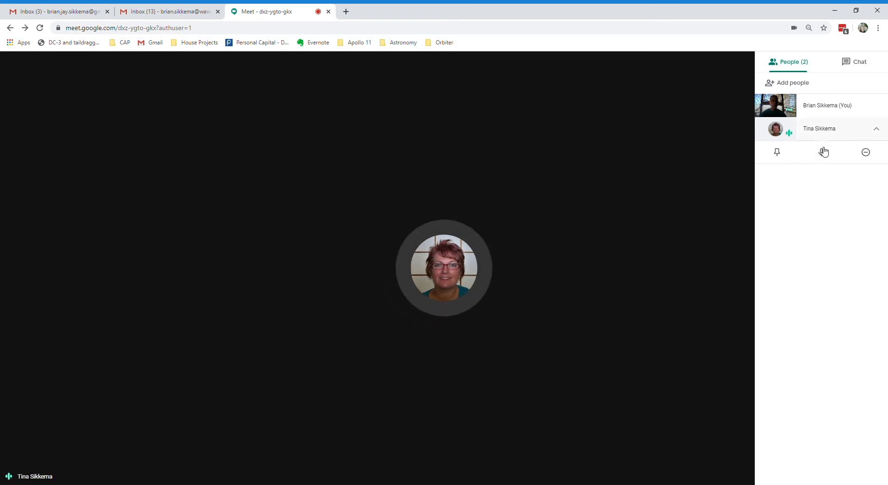
left_click(822, 153)
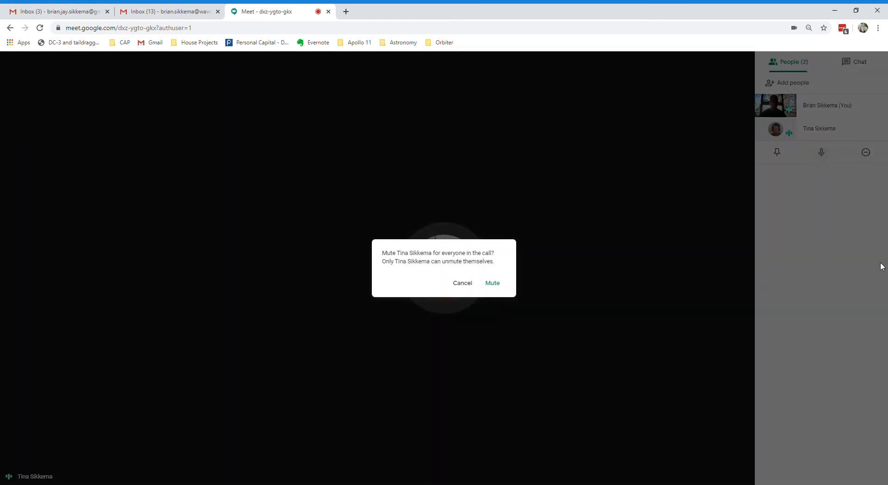
left_click(491, 282)
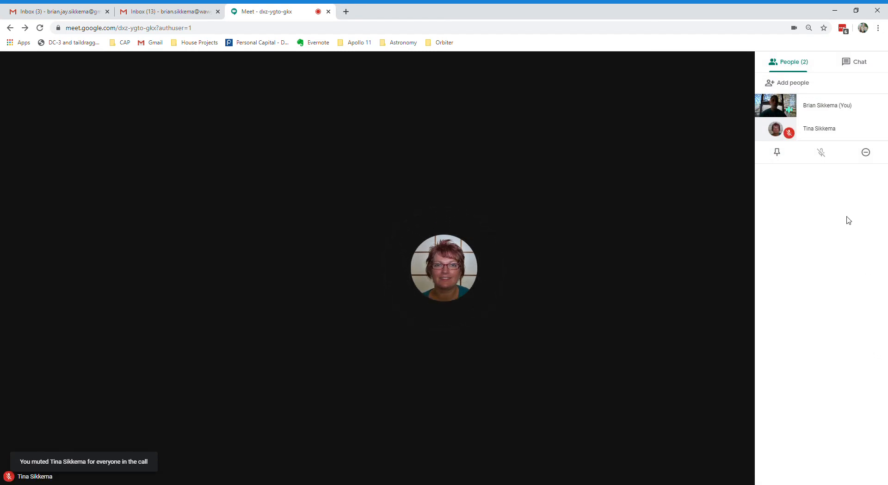
mouse_move(777, 152)
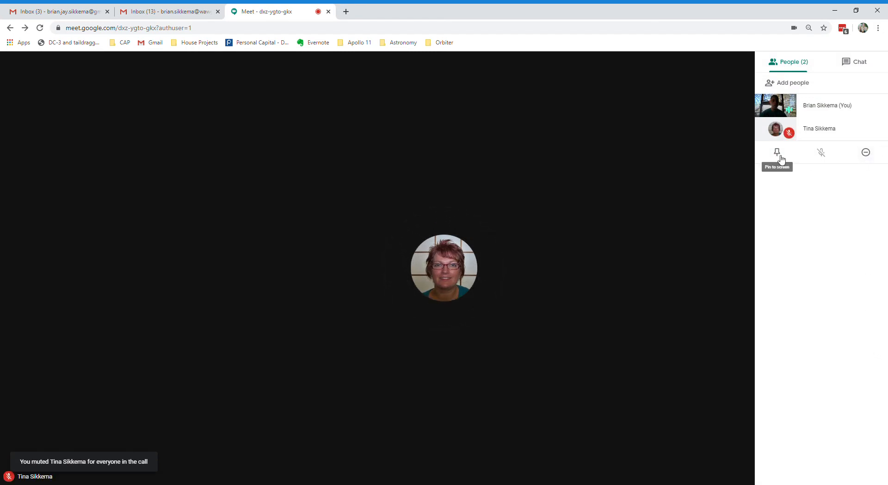
left_click(776, 152)
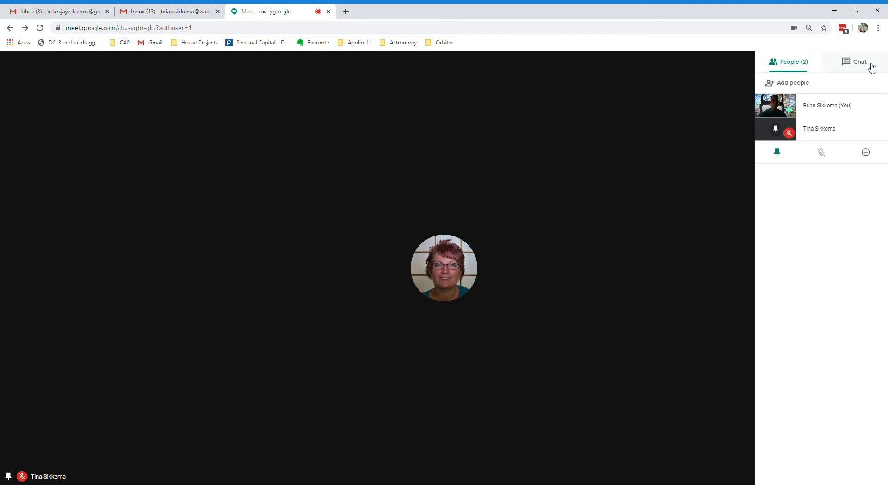
Step: Send 'Test test' to everyone in the chat and read the other participant's 'Hello' reply
left_click(859, 62)
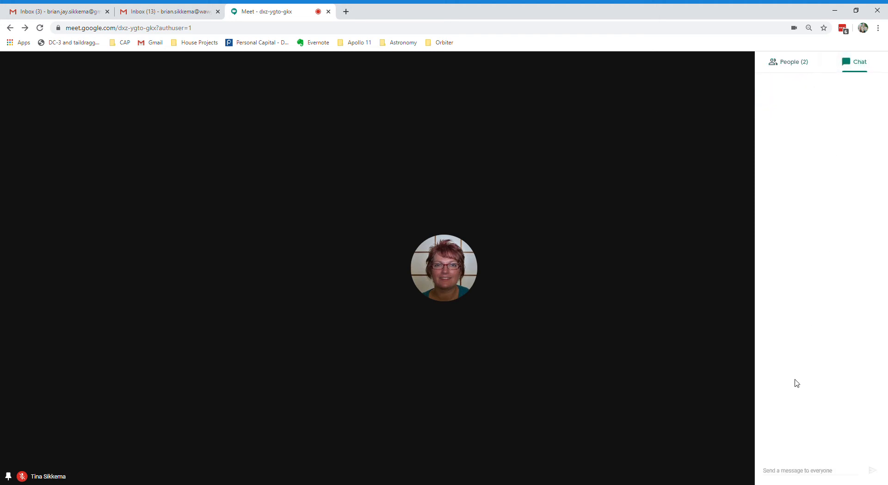
left_click(811, 470)
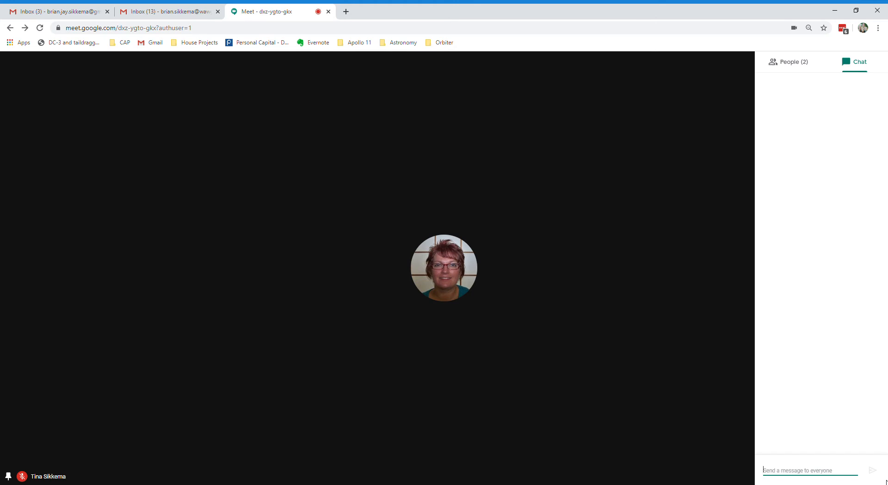
type("Test t")
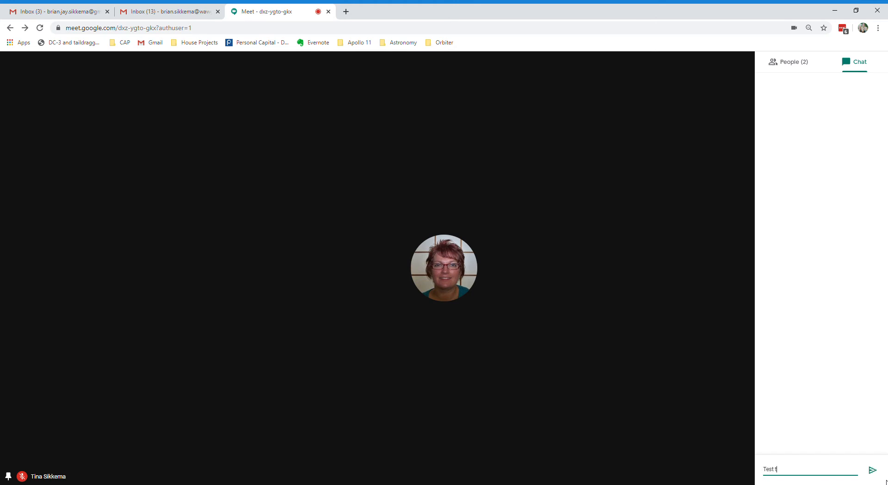
left_click(872, 469)
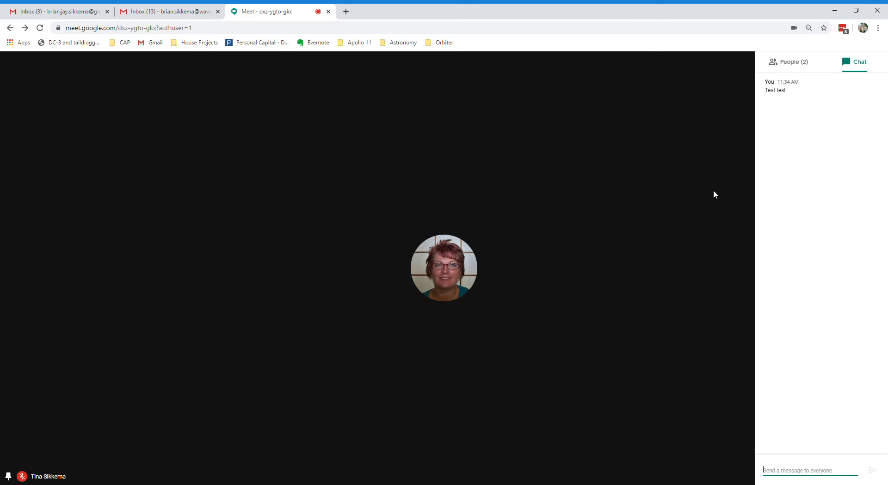
mouse_move(707, 206)
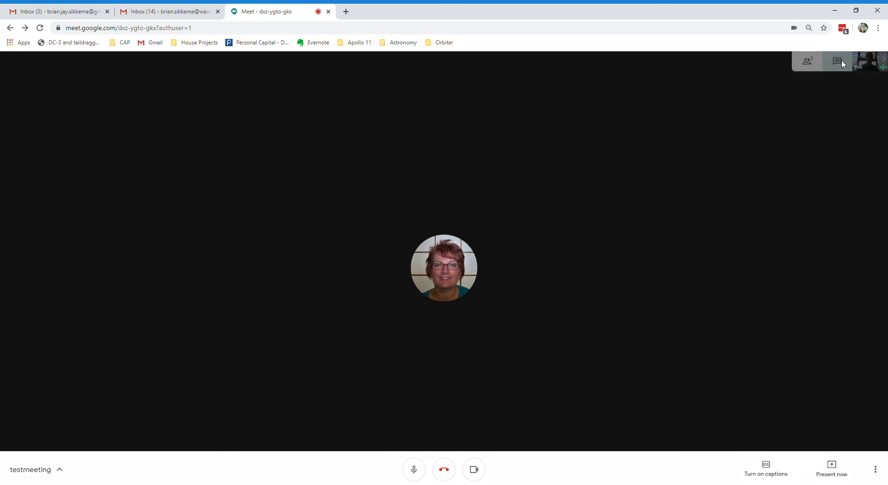
left_click(837, 62)
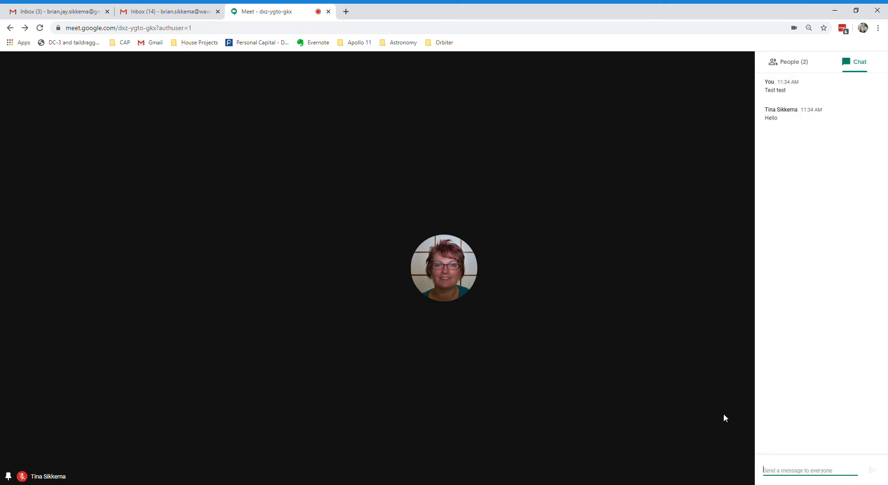
left_click(875, 467)
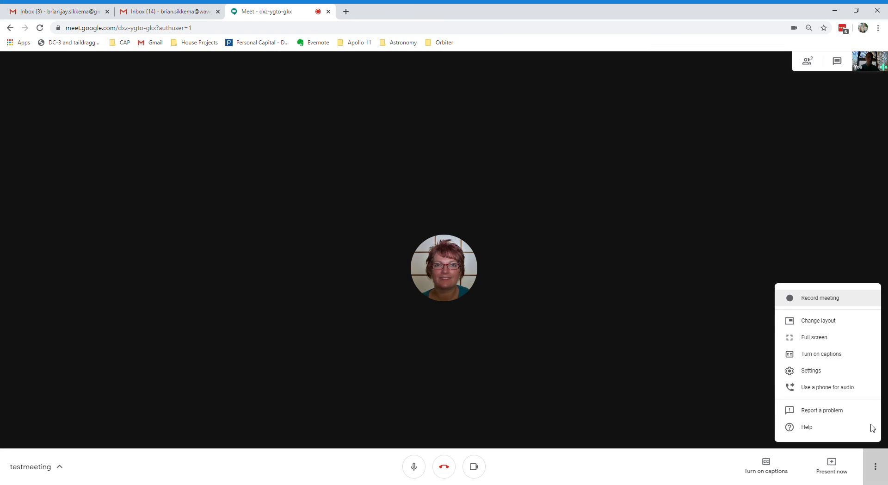
mouse_move(831, 301)
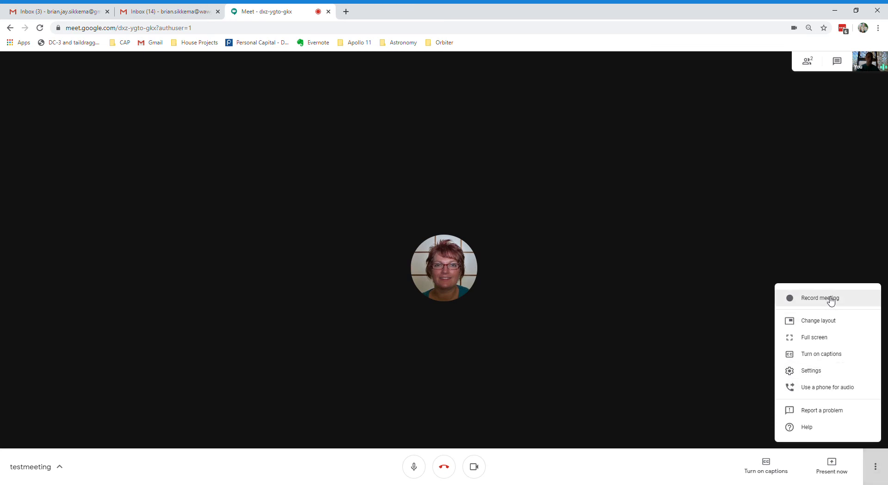
Step: Start recording the meeting and accept the recording consent notice
left_click(817, 297)
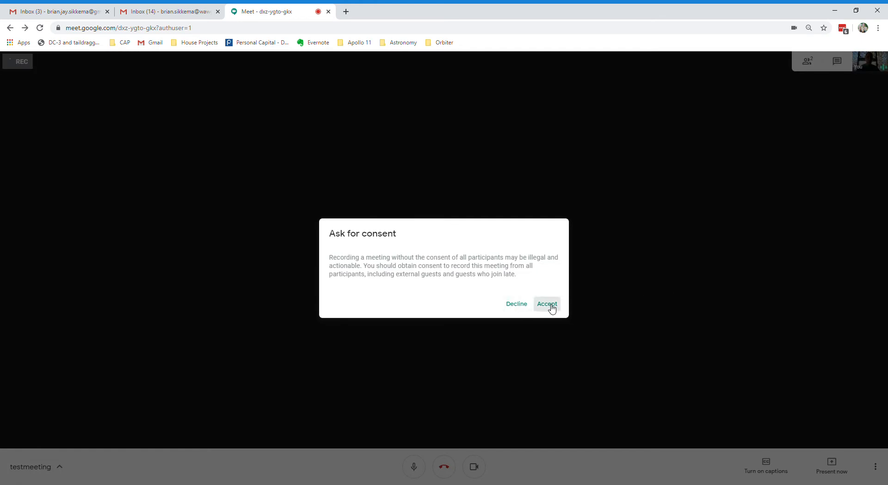
left_click(546, 303)
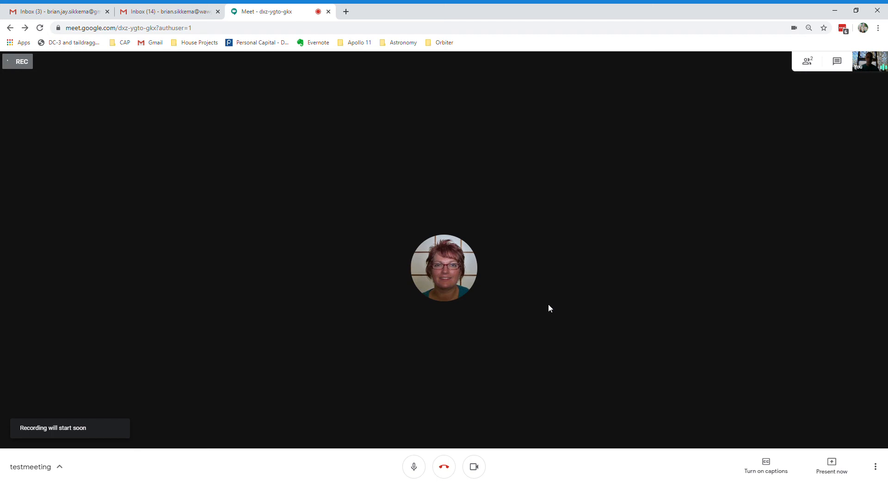
mouse_move(467, 317)
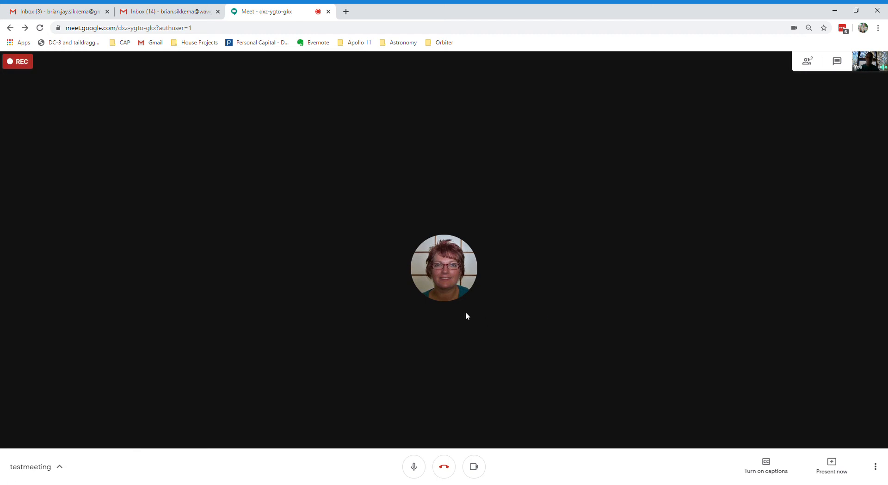
mouse_move(794, 386)
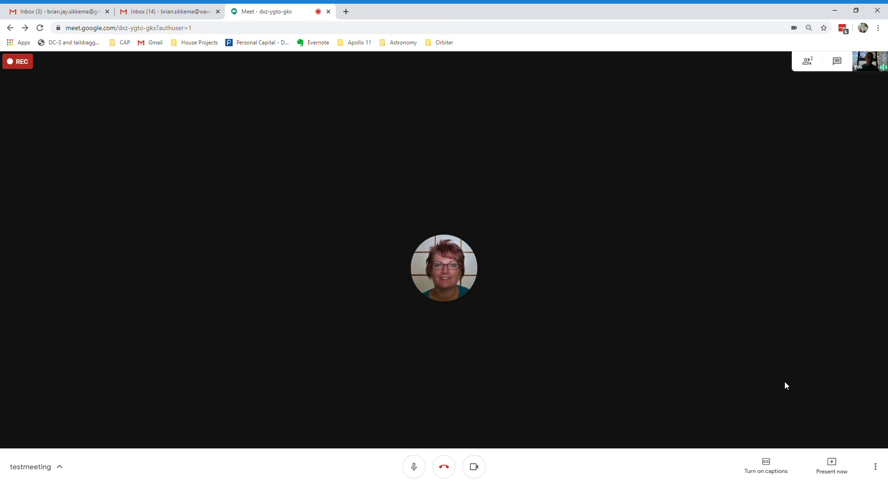
mouse_move(390, 216)
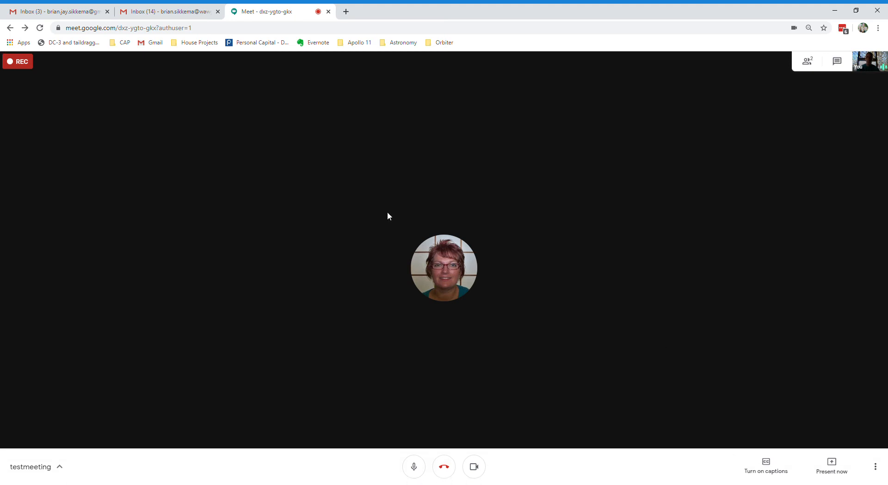
Step: Stop the recording so it will be saved to Google Drive
left_click(873, 466)
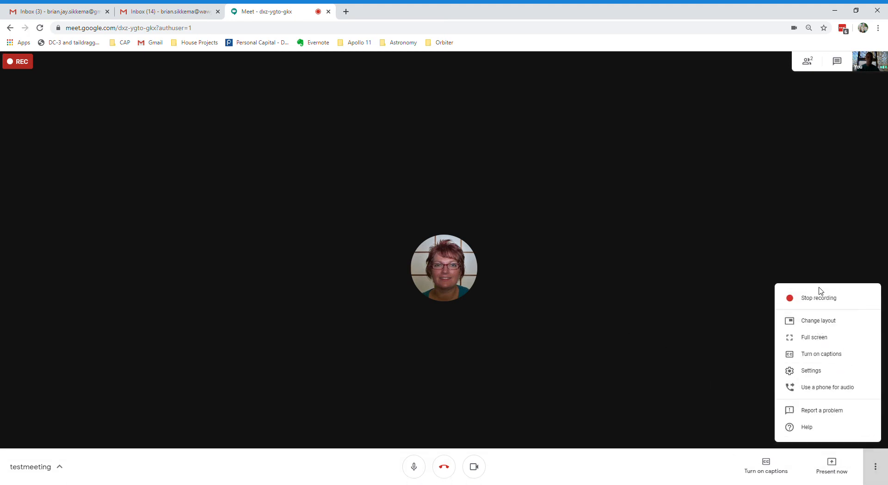
left_click(816, 297)
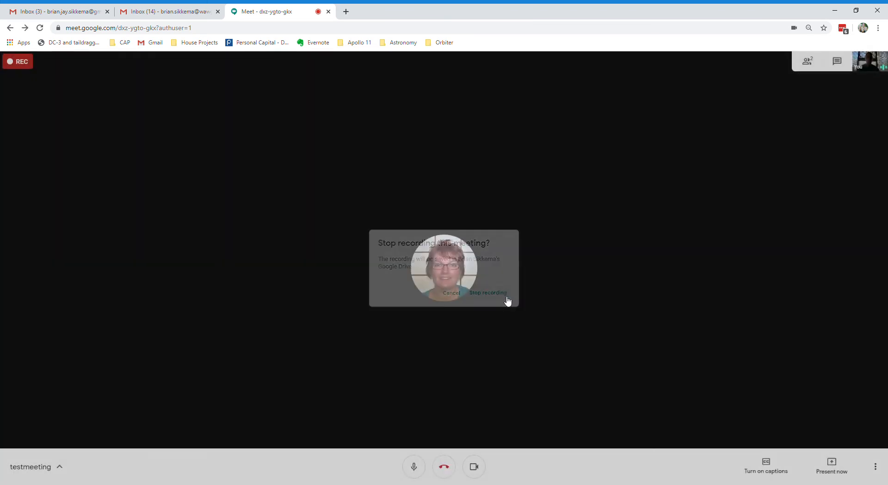
left_click(488, 292)
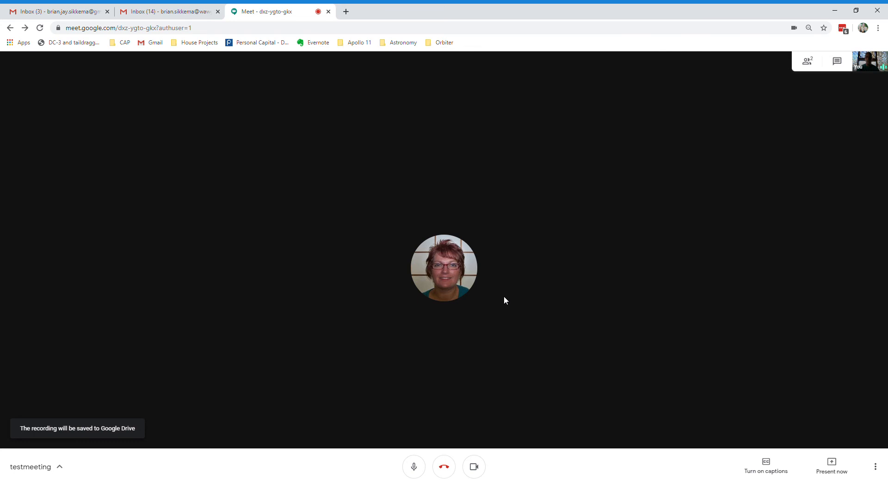
mouse_move(641, 323)
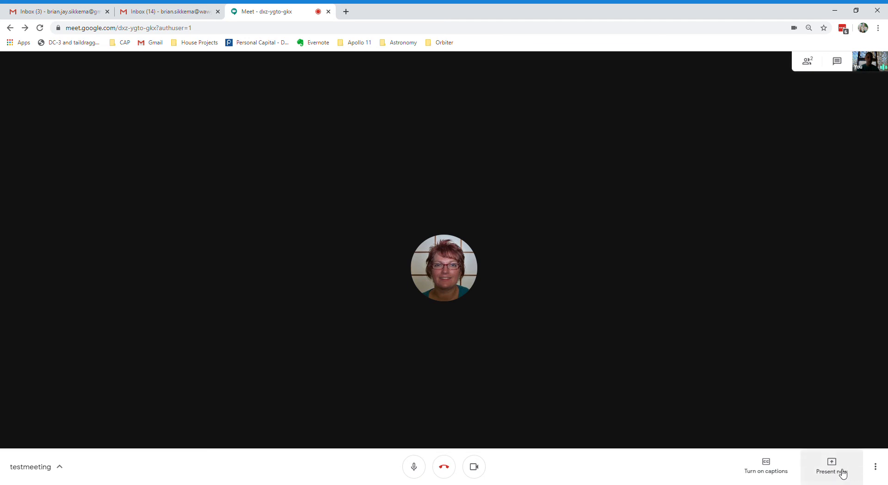
Step: Choose to present a single window and select the 'From THERE to HERE' Google Slides window
left_click(830, 466)
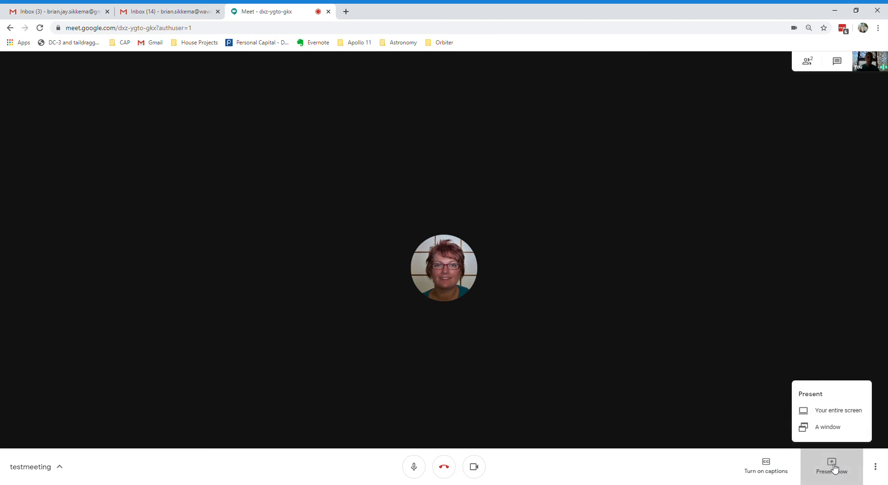
mouse_move(828, 426)
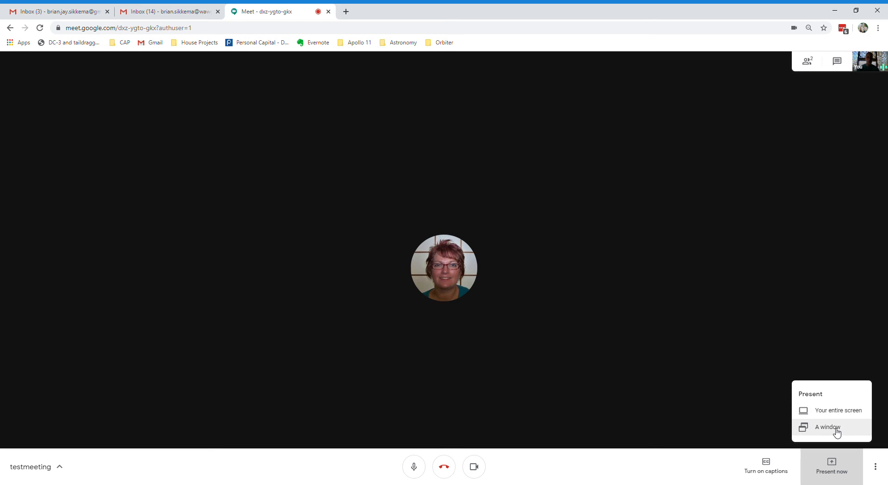
left_click(827, 427)
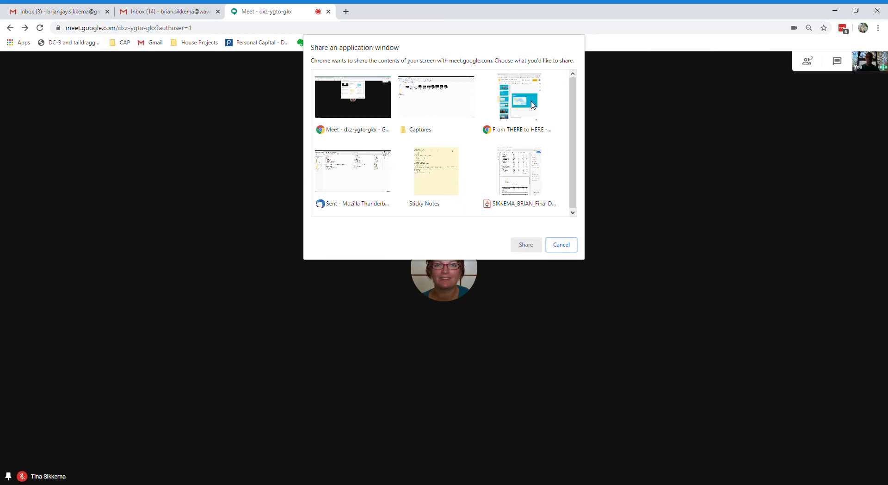
mouse_move(530, 106)
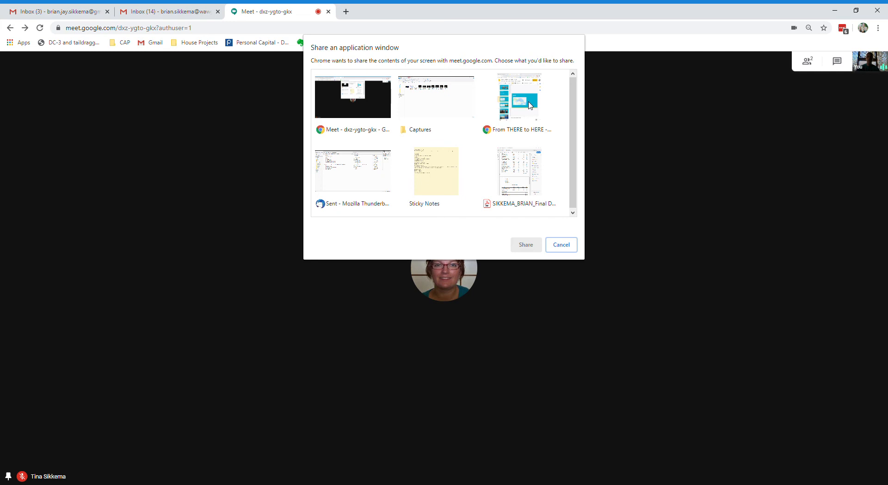
mouse_move(528, 108)
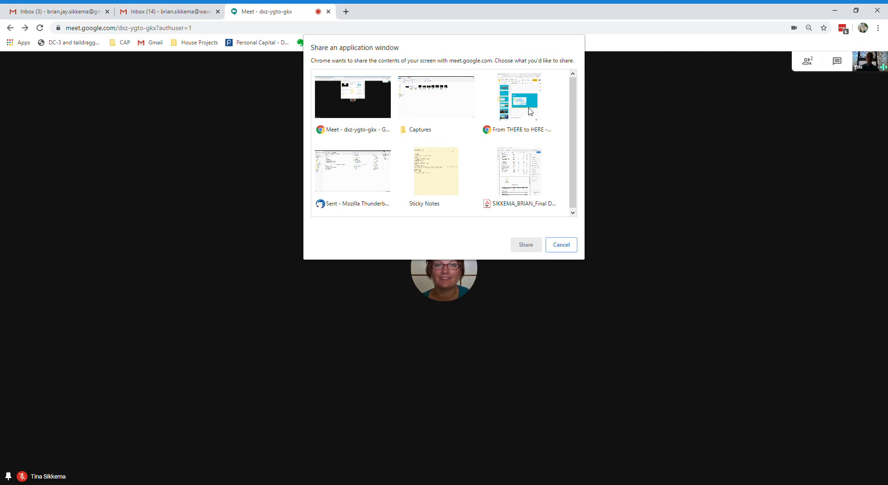
mouse_move(506, 105)
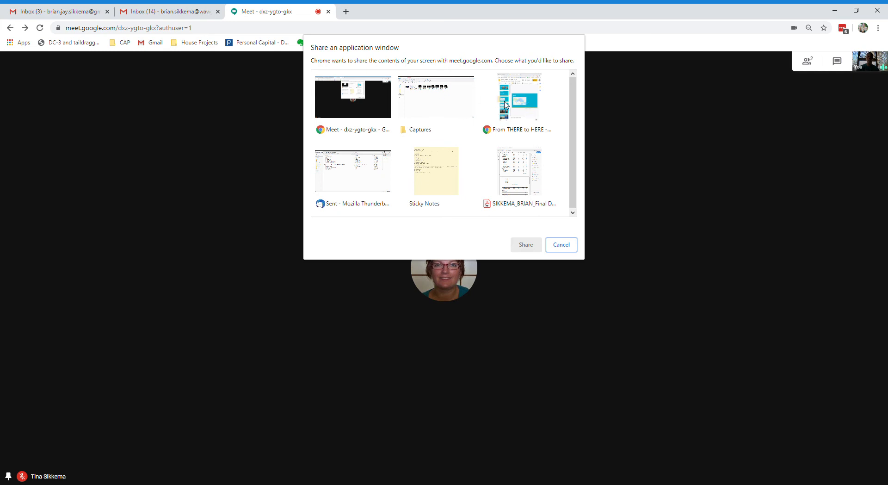
mouse_move(515, 104)
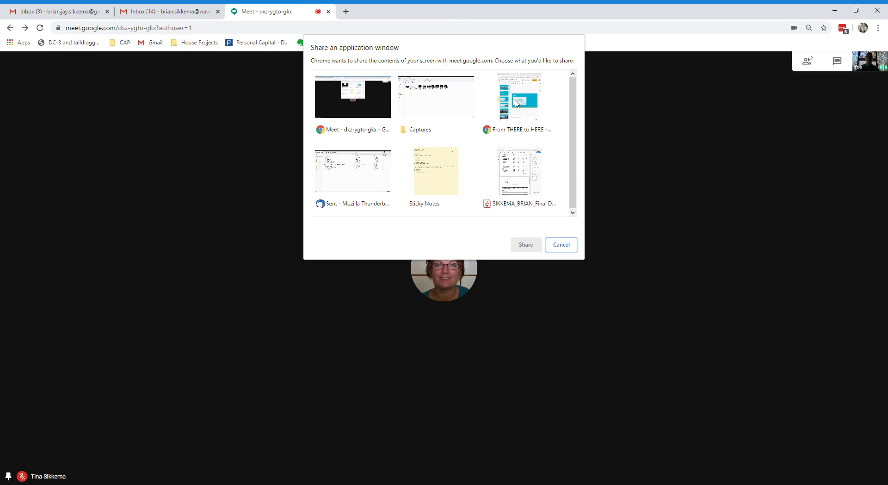
left_click(518, 96)
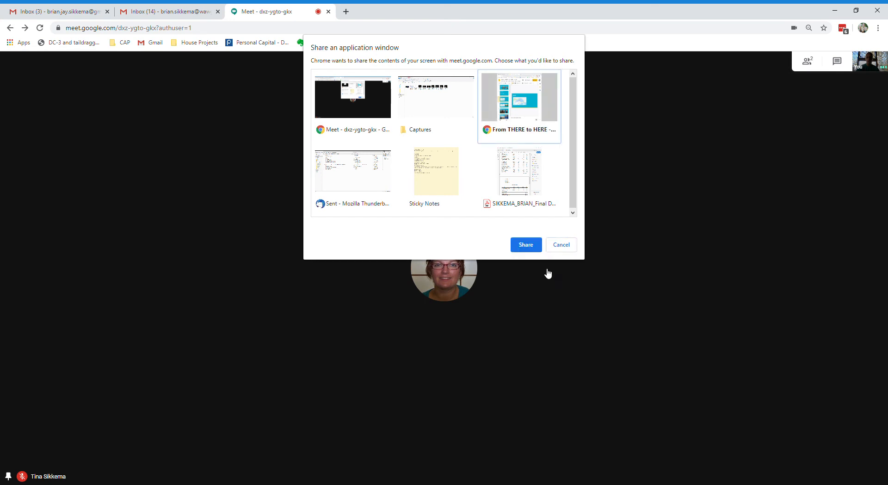
Step: Share the chosen 'From THERE to HERE' window so it is presented to the call
left_click(524, 244)
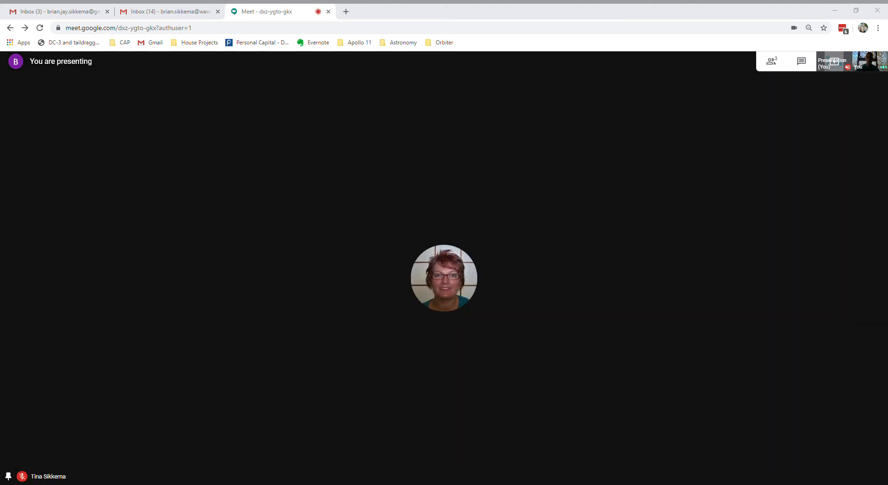
mouse_move(626, 62)
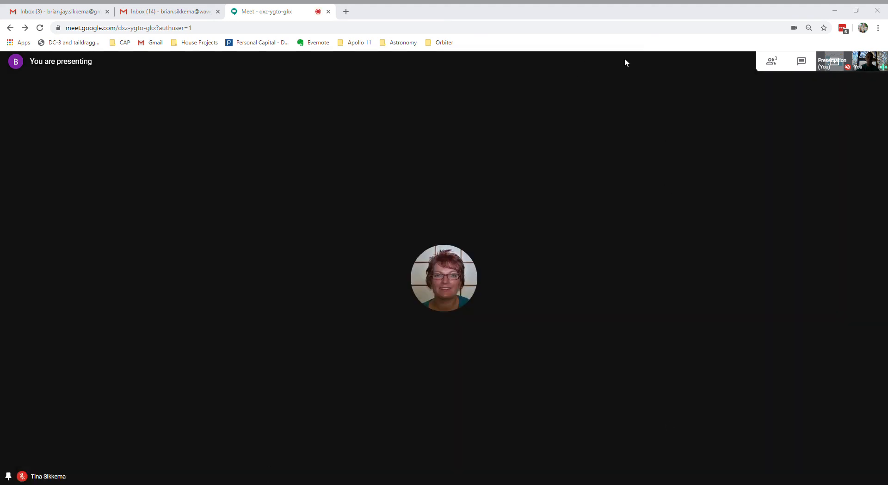
mouse_move(743, 81)
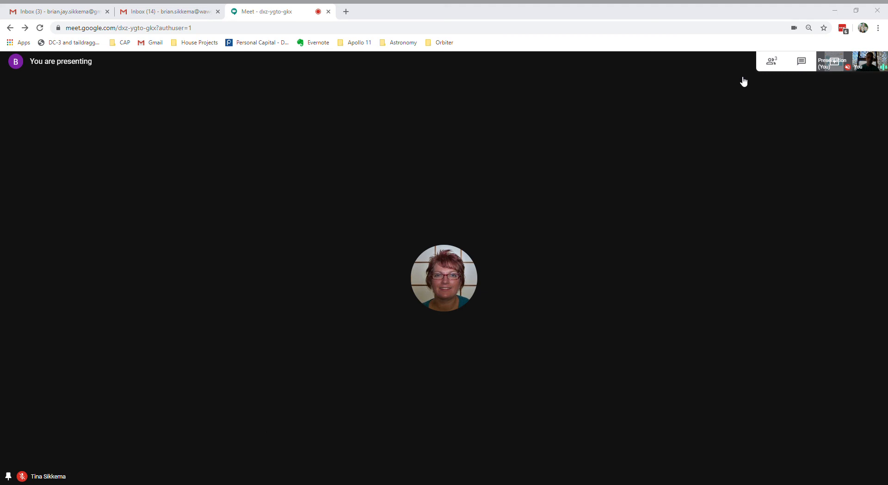
mouse_move(450, 292)
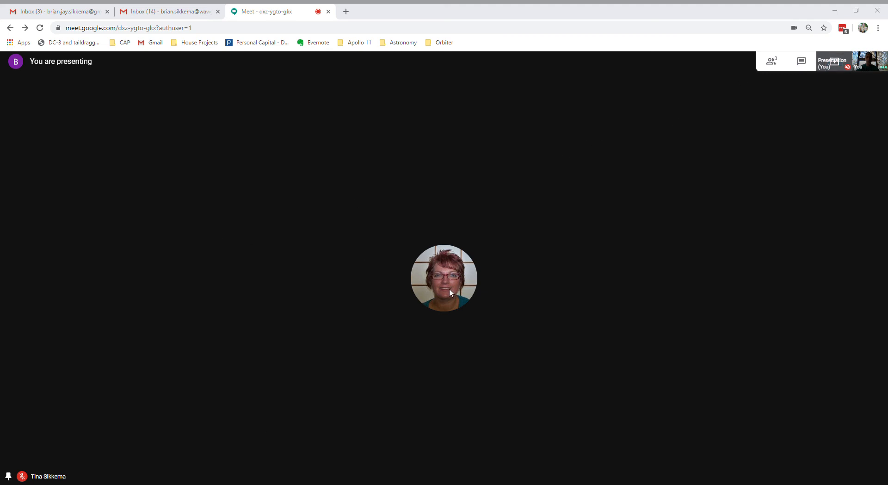
mouse_move(516, 302)
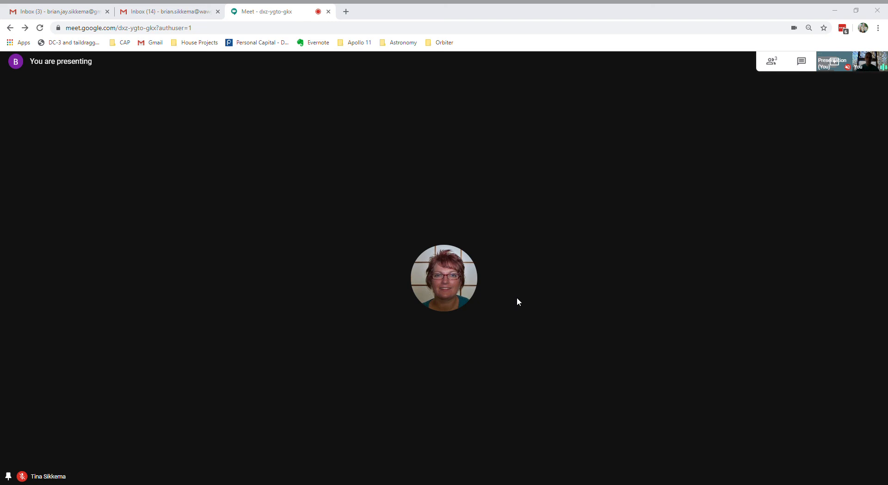
mouse_move(469, 95)
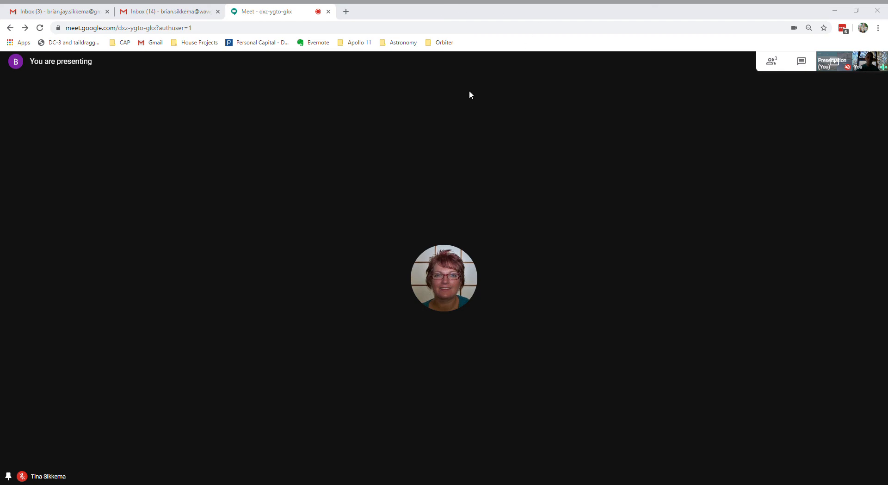
mouse_move(443, 35)
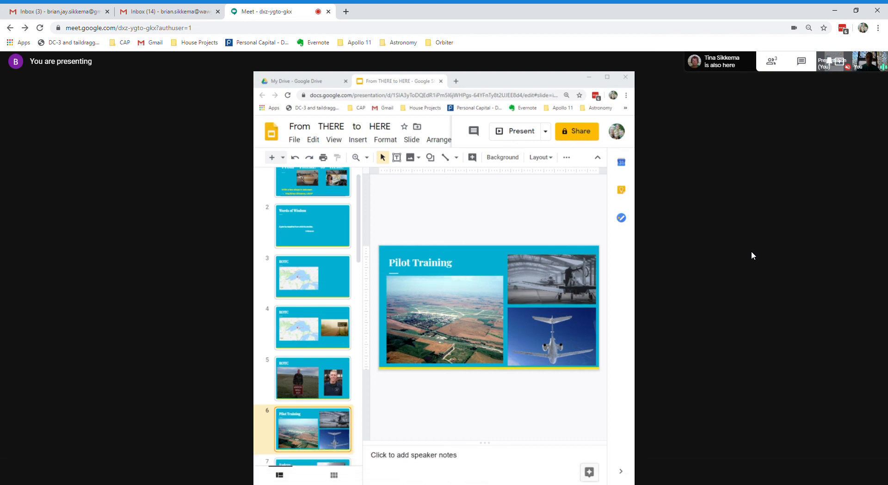
mouse_move(737, 257)
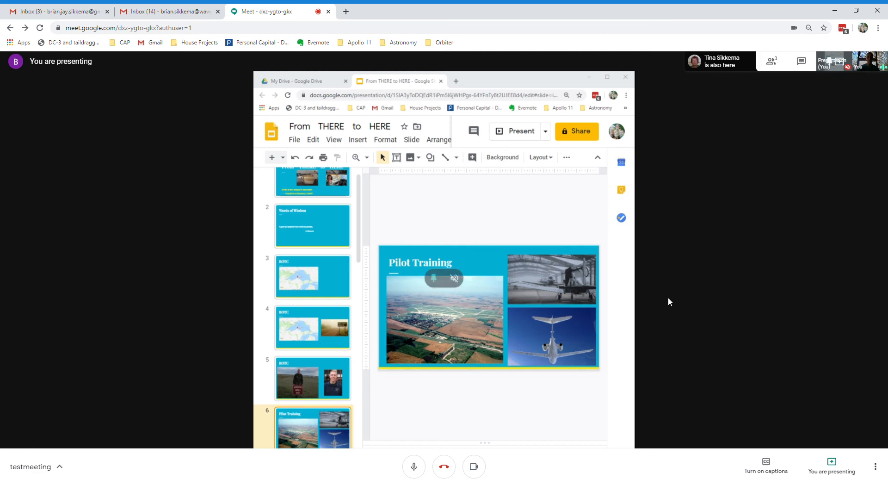
mouse_move(657, 298)
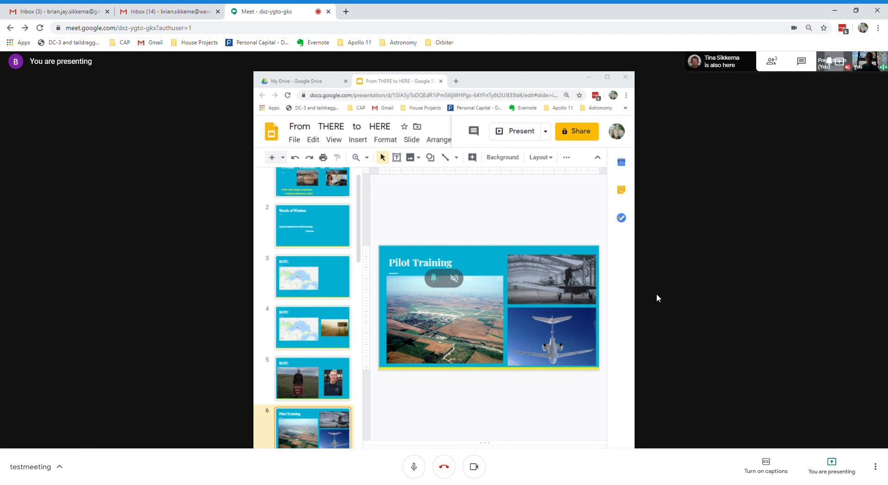
mouse_move(625, 295)
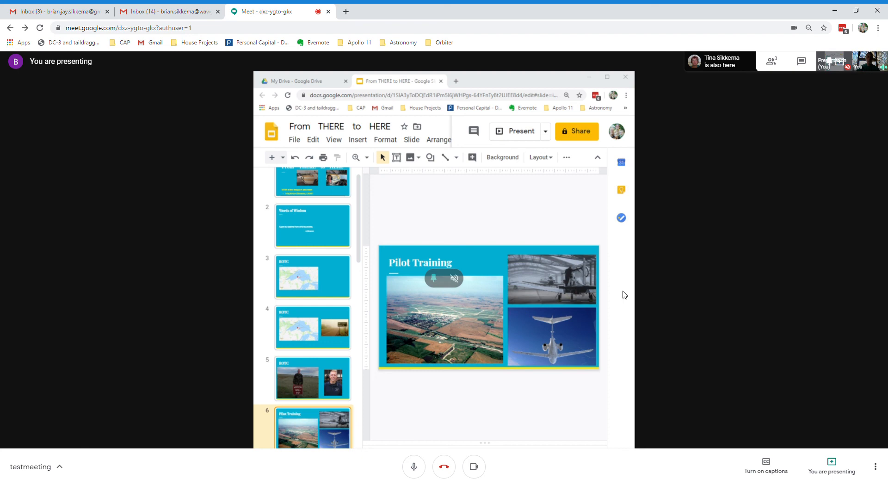
mouse_move(581, 282)
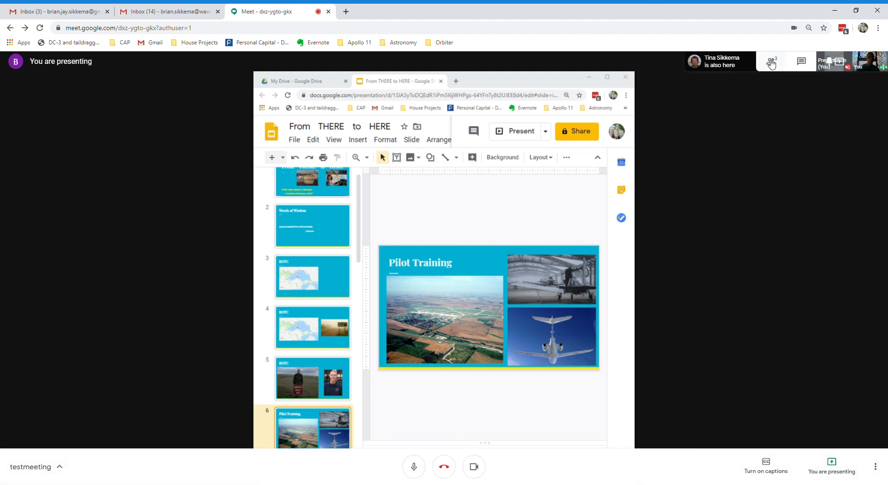
left_click(832, 61)
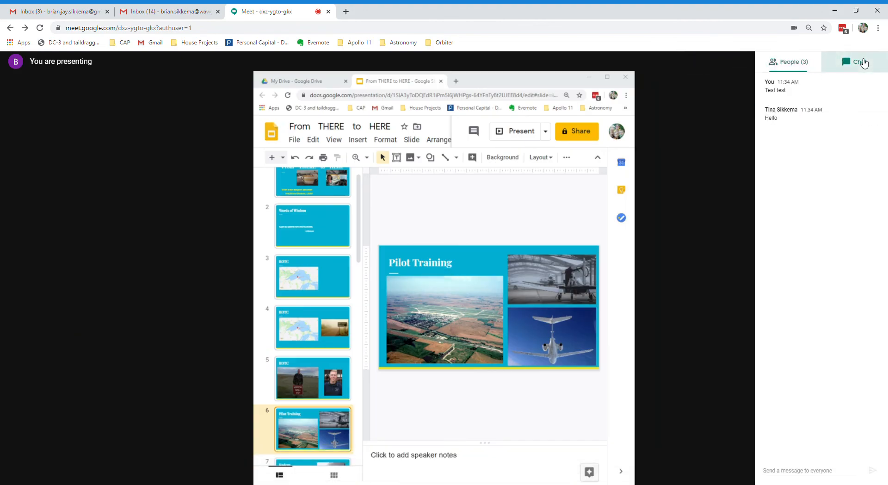
left_click(788, 62)
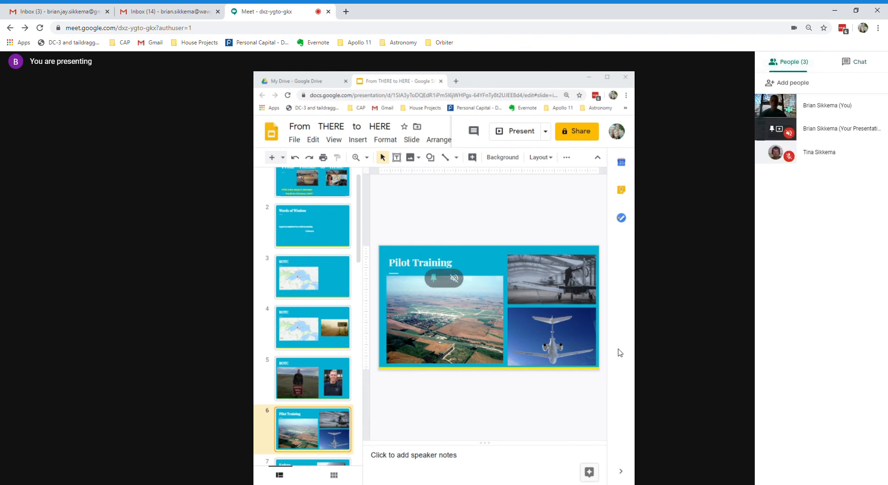
mouse_move(659, 334)
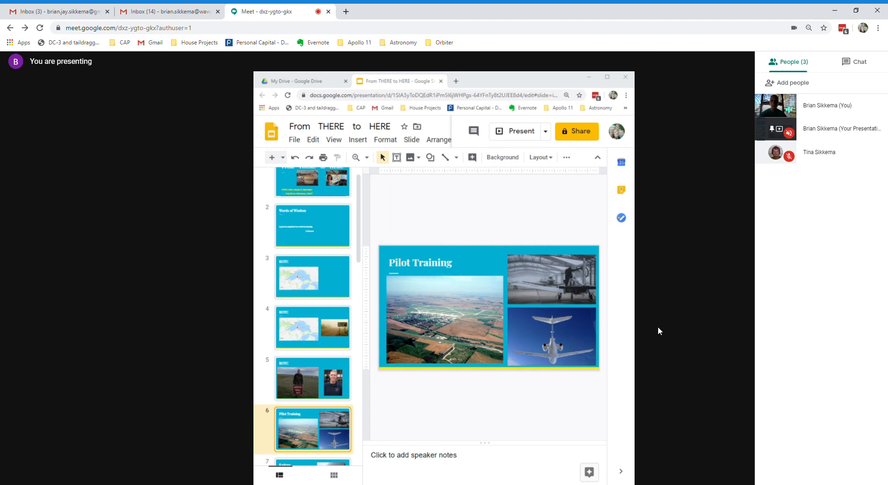
mouse_move(676, 21)
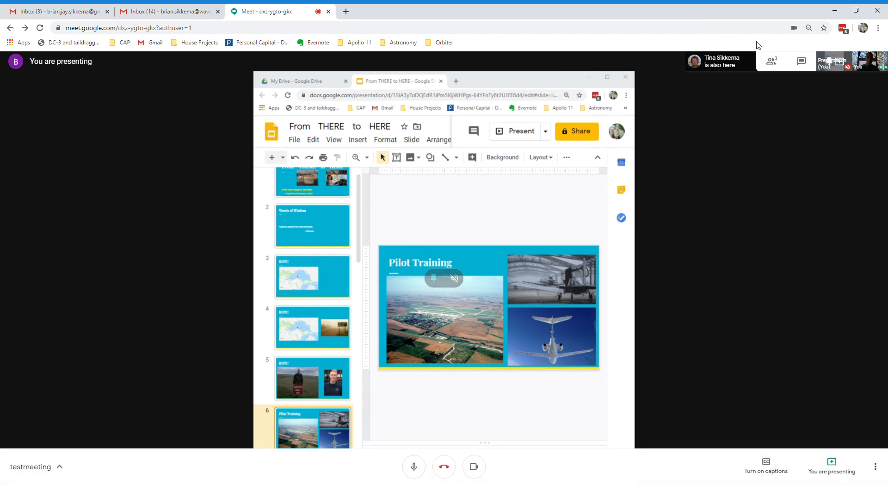
mouse_move(501, 421)
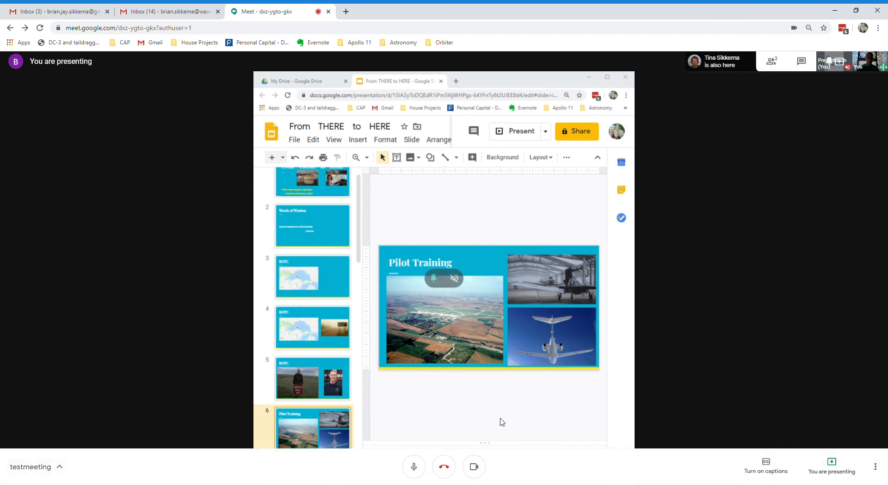
Step: Stop presenting the slides window and leave the 'testmeeting' call, reaching the You-left page
left_click(443, 466)
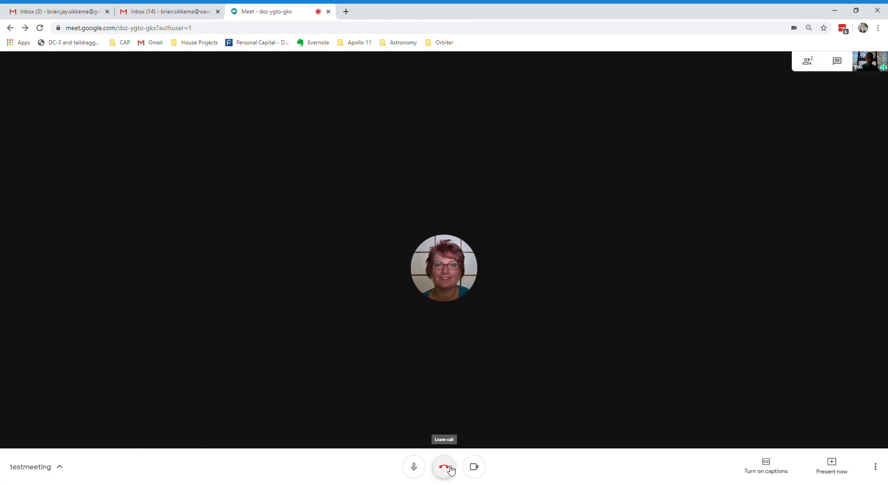
left_click(444, 466)
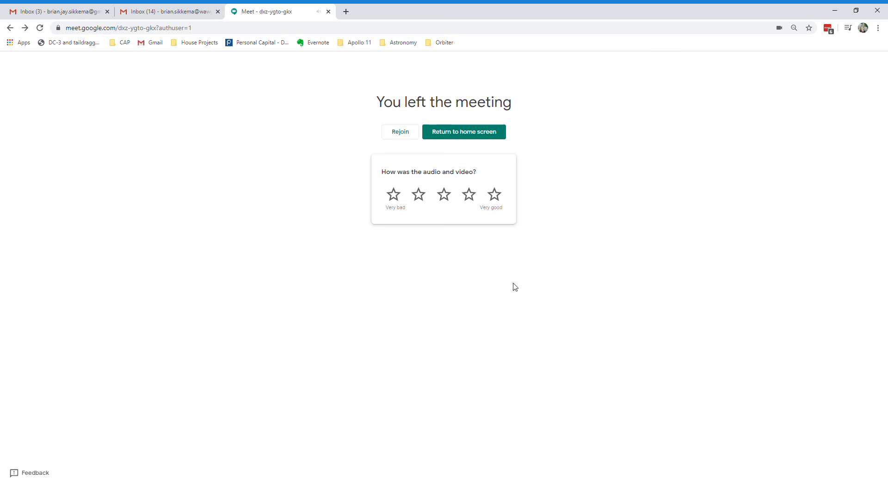